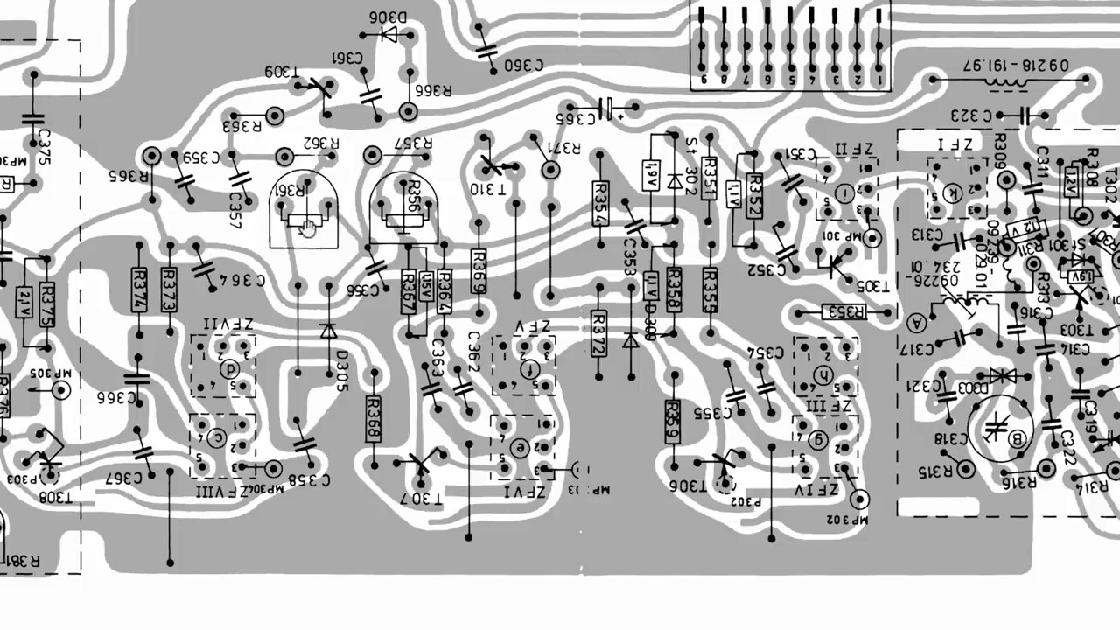
{"action": "mouse_move", "coordinate": [440, 224]}
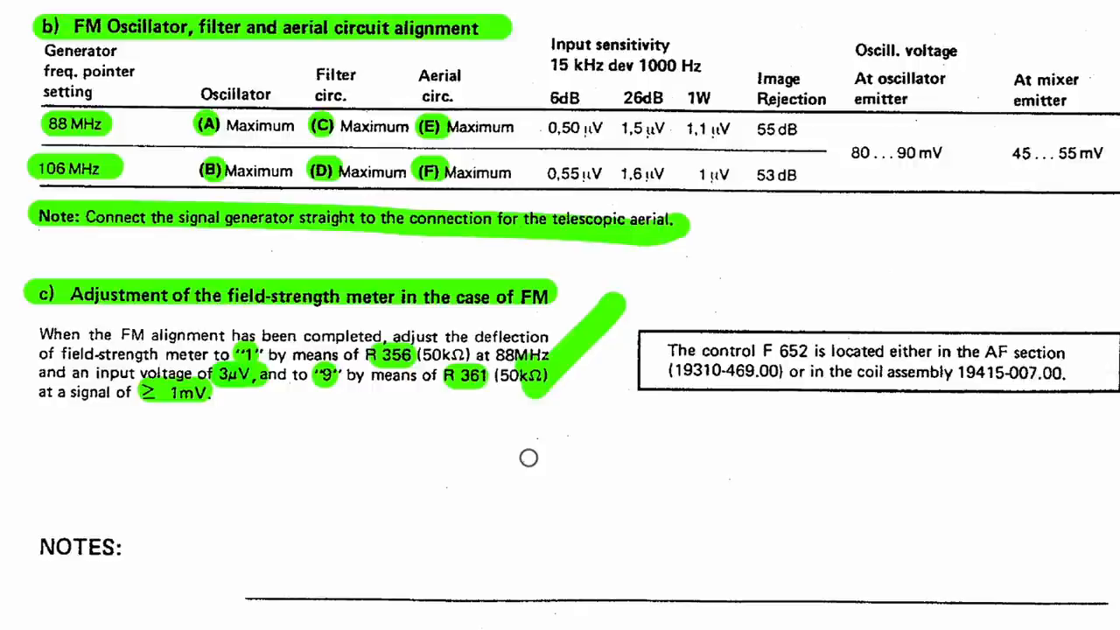
{"action": "scroll", "scroll_direction": "down", "scroll_amount": 3}
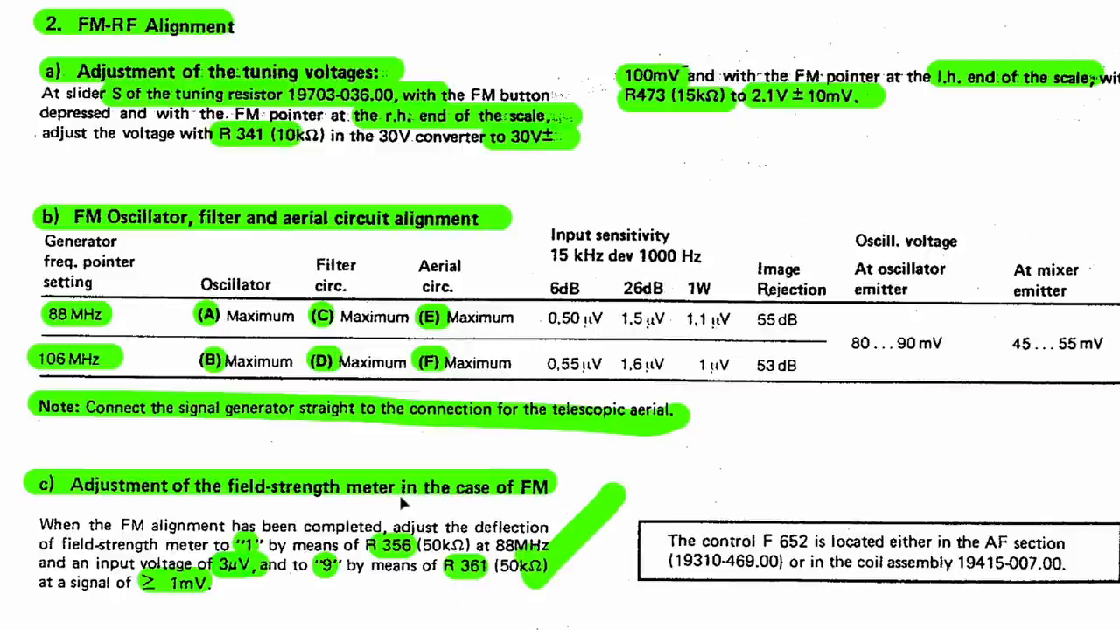
{"action": "mouse_move", "coordinate": [406, 504]}
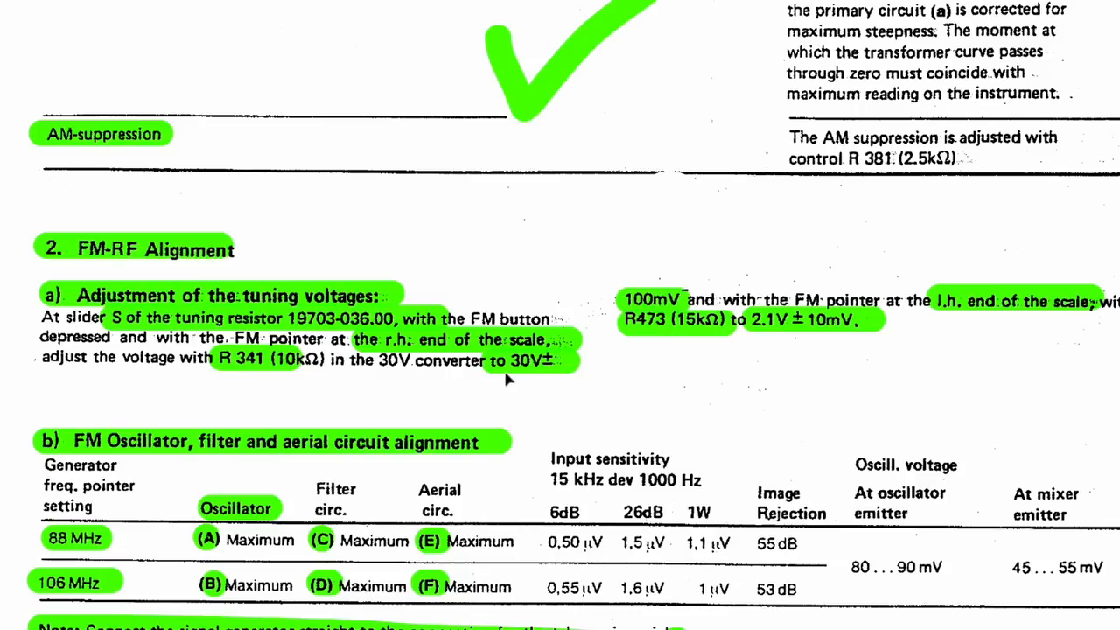
{"action": "scroll", "scroll_direction": "down", "scroll_amount": 3}
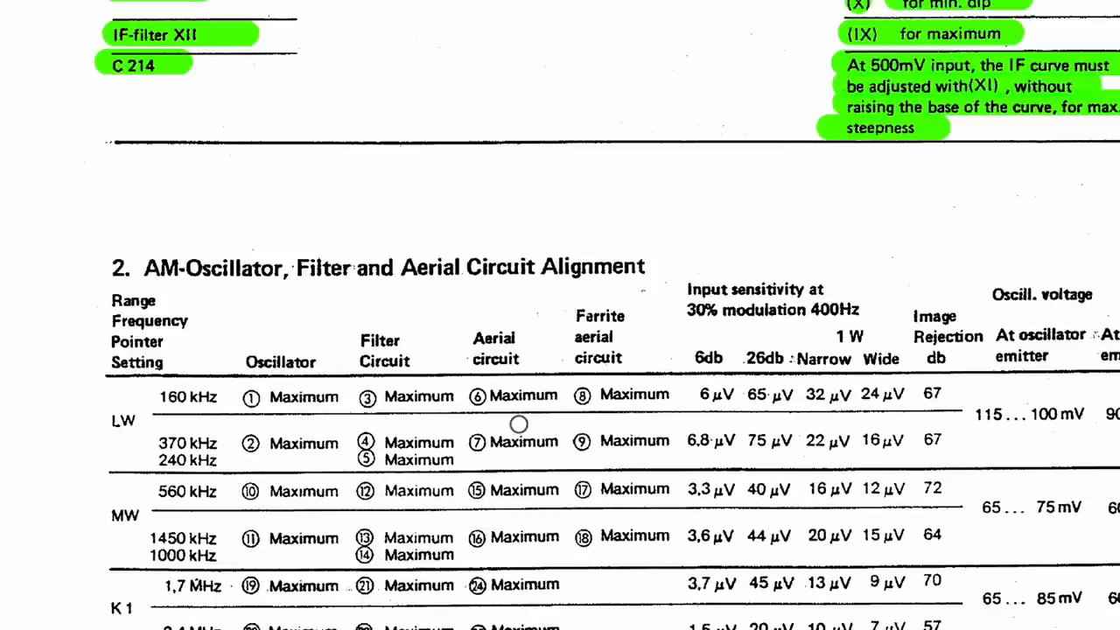
{"action": "scroll", "scroll_direction": "down", "scroll_amount": 3}
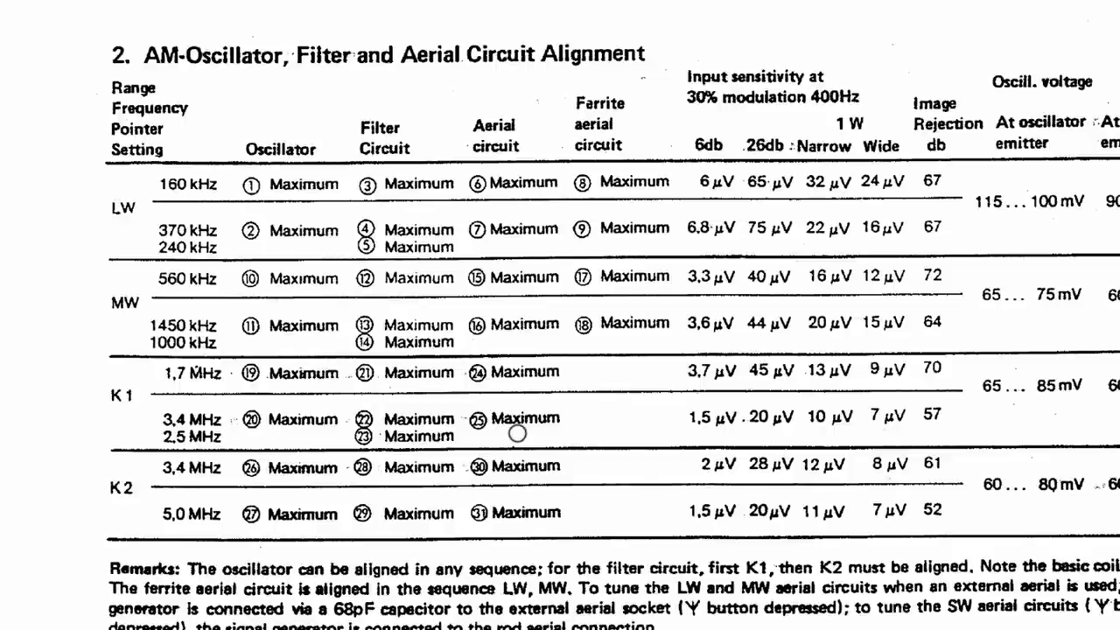
{"action": "scroll", "scroll_direction": "down", "scroll_amount": 3}
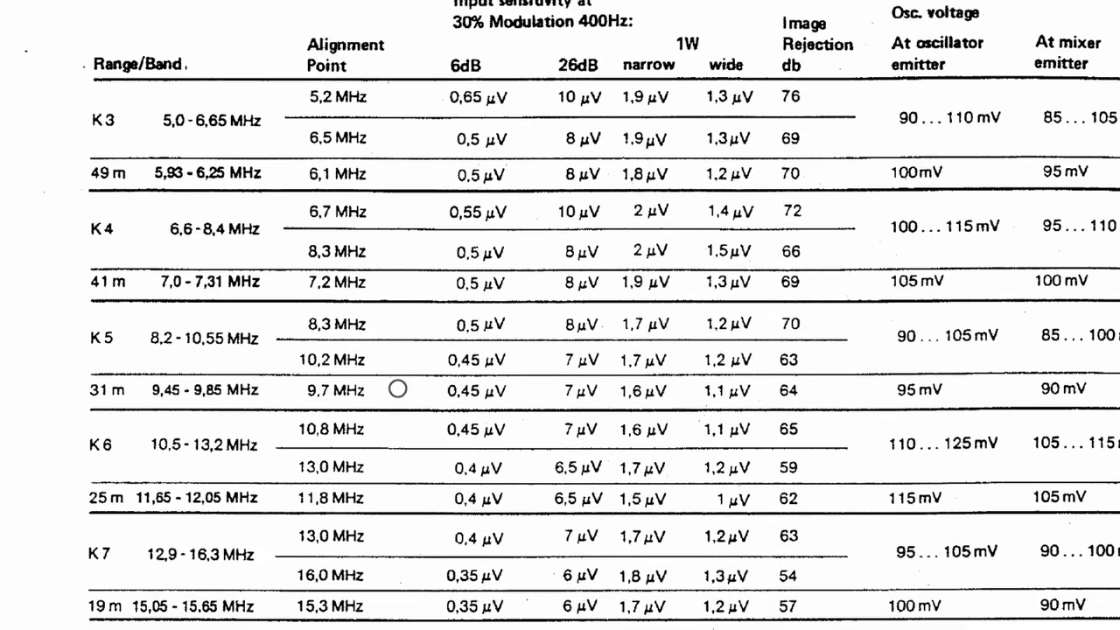
{"action": "scroll", "scroll_direction": "down", "scroll_amount": 3}
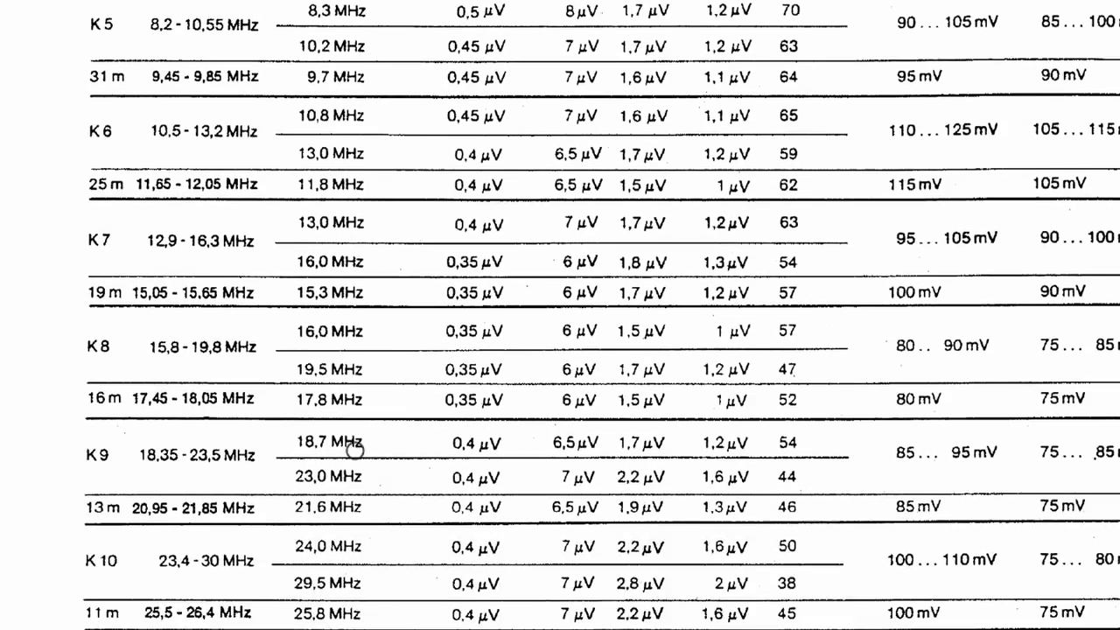
{"action": "scroll", "scroll_direction": "down", "scroll_amount": 3}
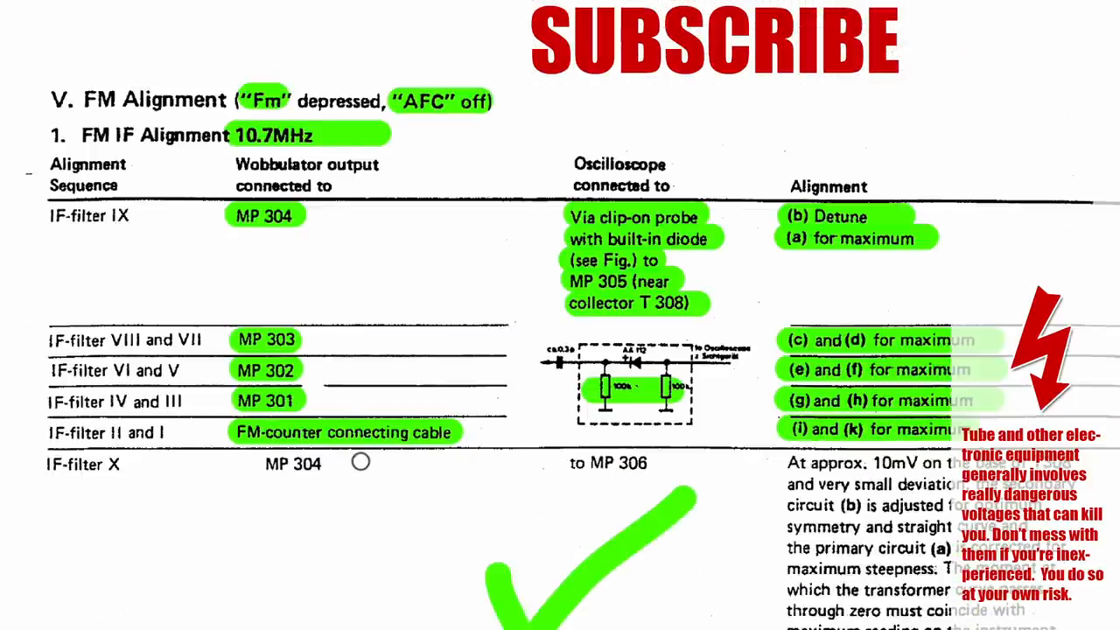
{"action": "scroll", "scroll_direction": "down", "scroll_amount": 3}
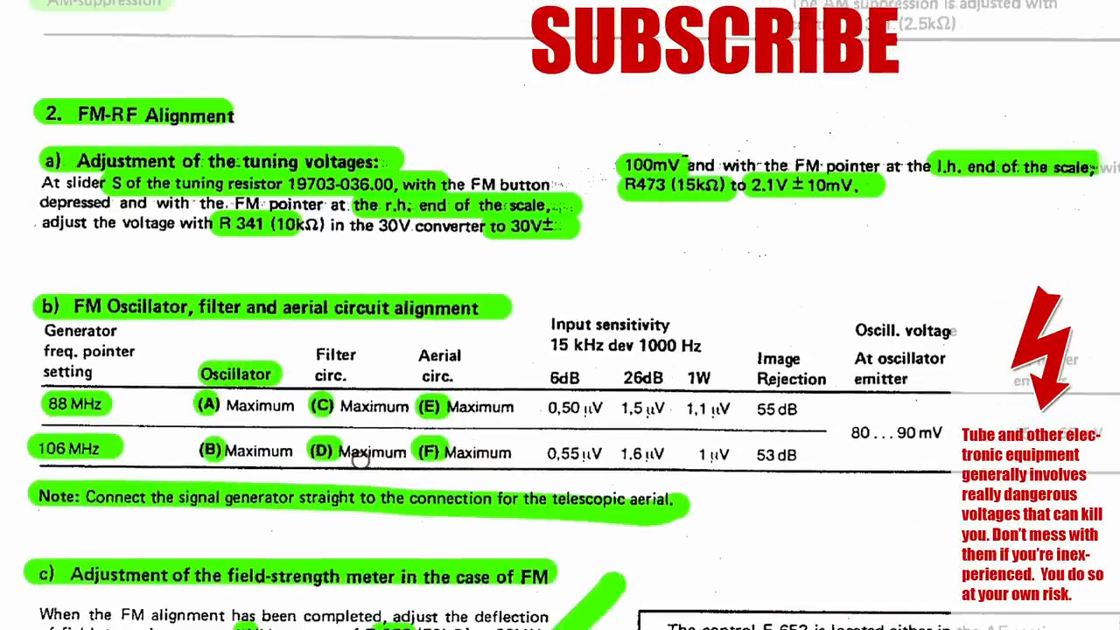
{"action": "scroll", "scroll_direction": "down", "scroll_amount": 3}
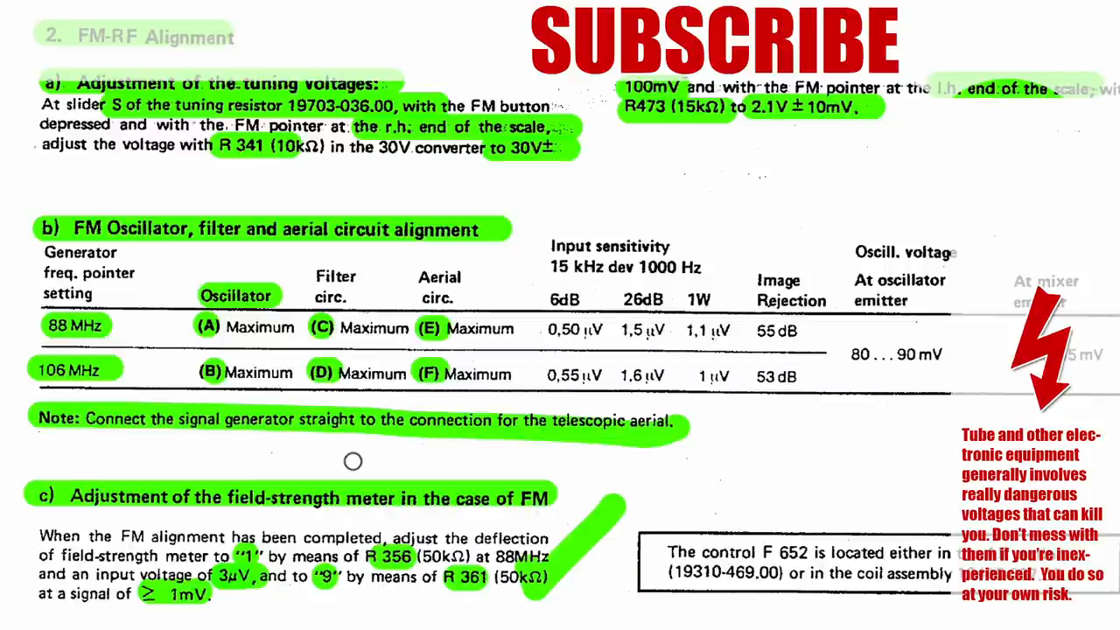